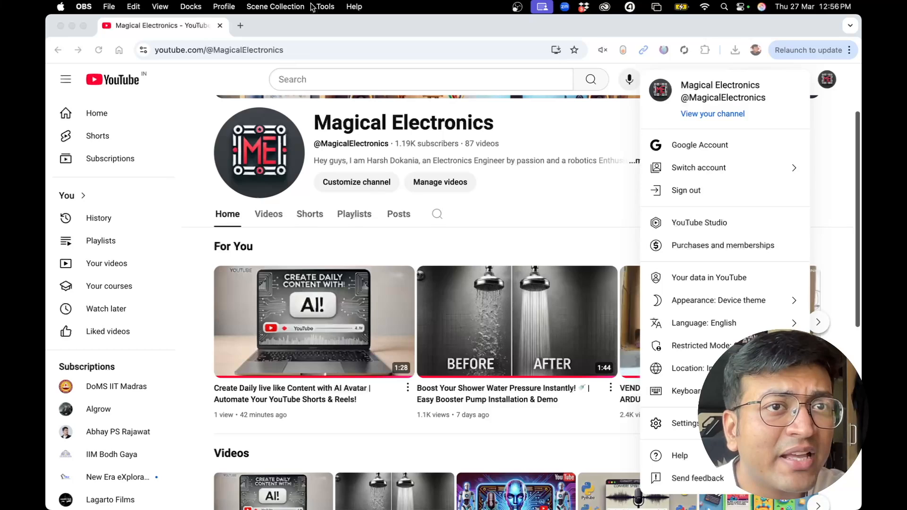
mouse_move(337, 42)
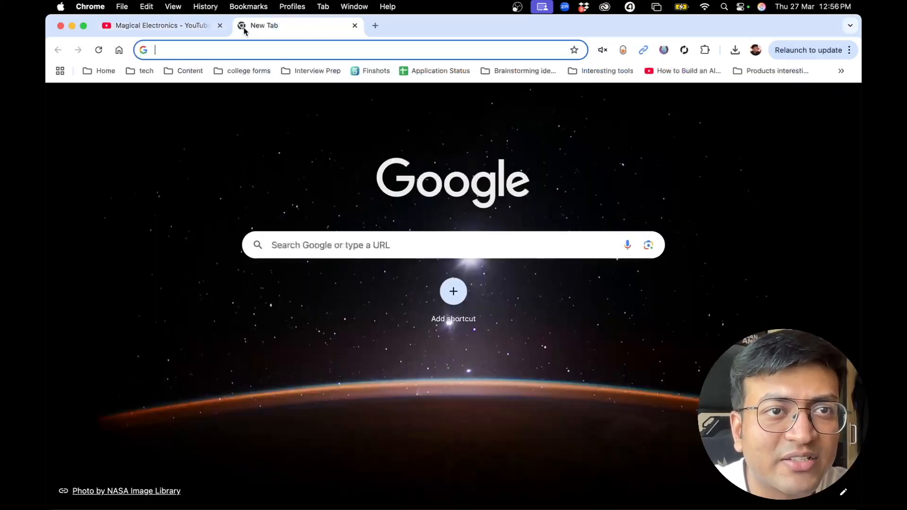
- Open chatgpt.com in a new Chrome tab beside the YouTube channel page
text(chatgpt.com)
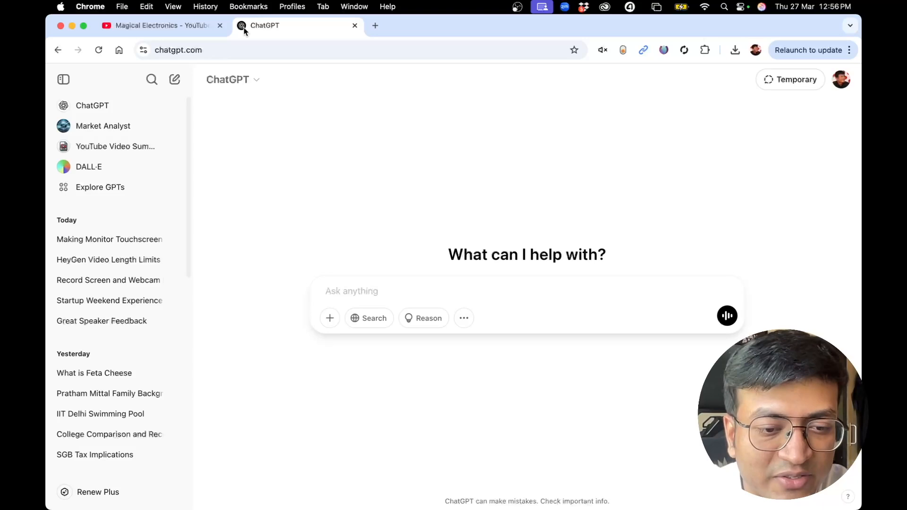
- Ask ChatGPT for Python code that turns the monitor into a touchscreen
text(Write a python code to convert my monitor into a touch screen. I have placed the monitor flat on my table and)
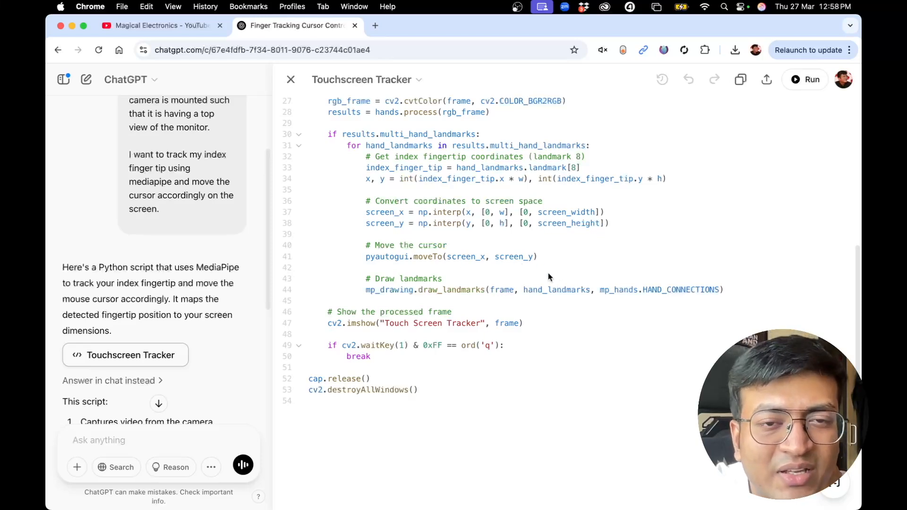
mouse_move(646, 102)
text(v)
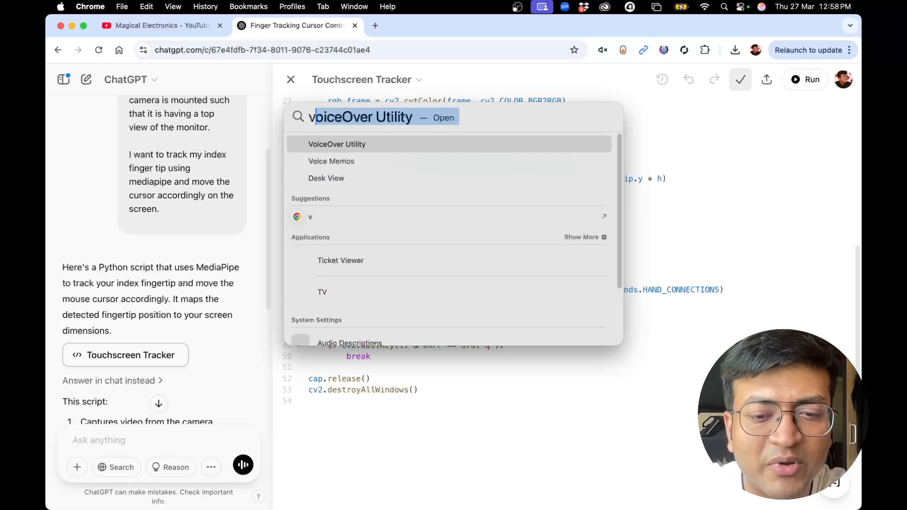
- Create TouchScreemAttemp1.py in VS Code and paste in the 54-line tracker script
key(Escape)
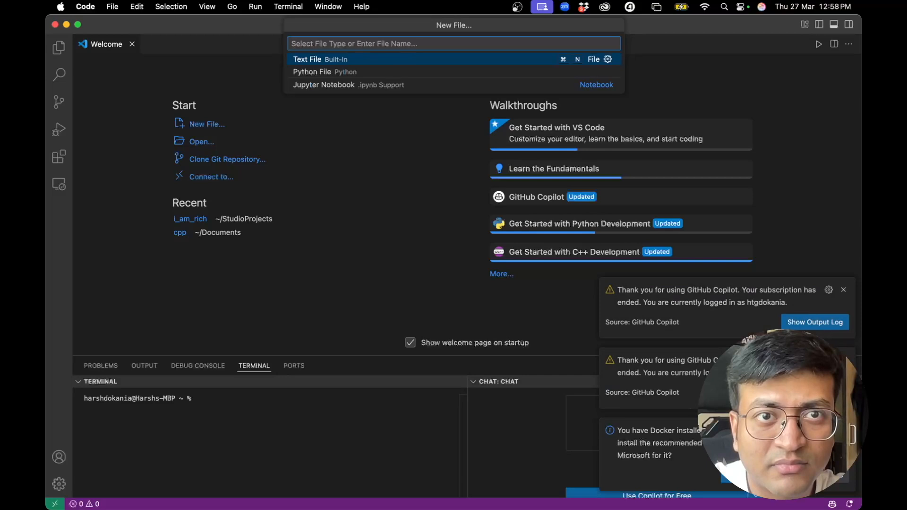
text(TouchScreemAttemp)
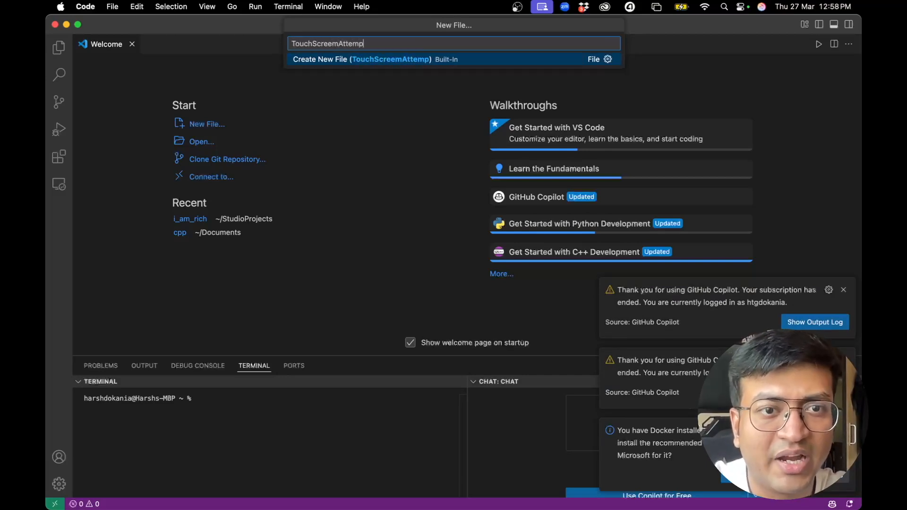
text(1.py)
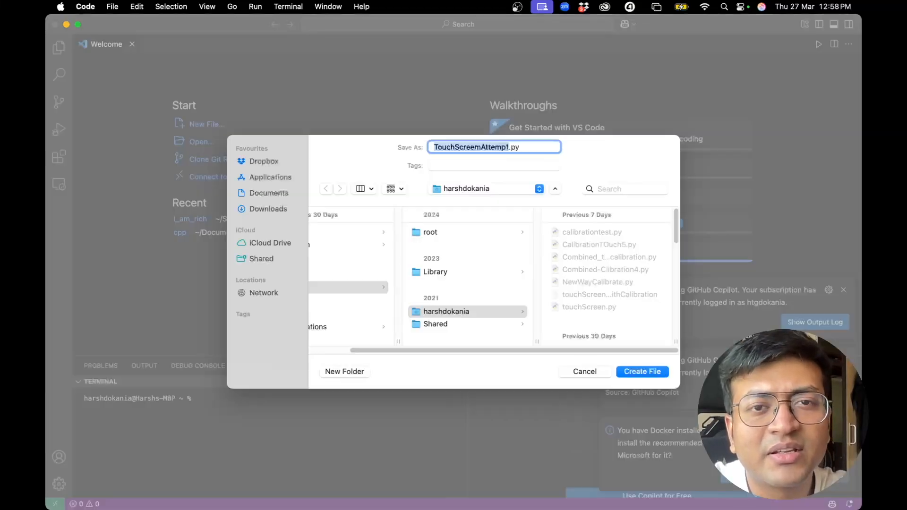
click(641, 372)
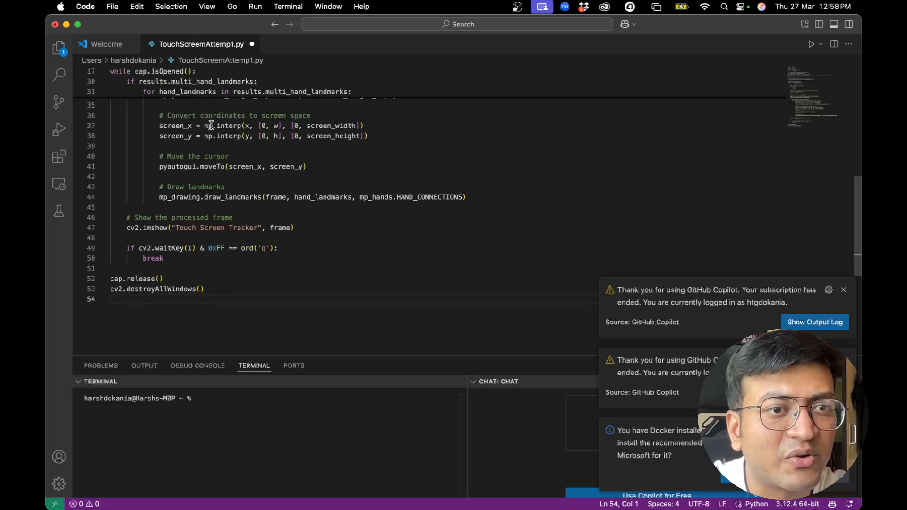
- Run TouchScreemAttemp1.py as a Python file, producing MediaPipe startup logs in the terminal
scroll(up, 3)
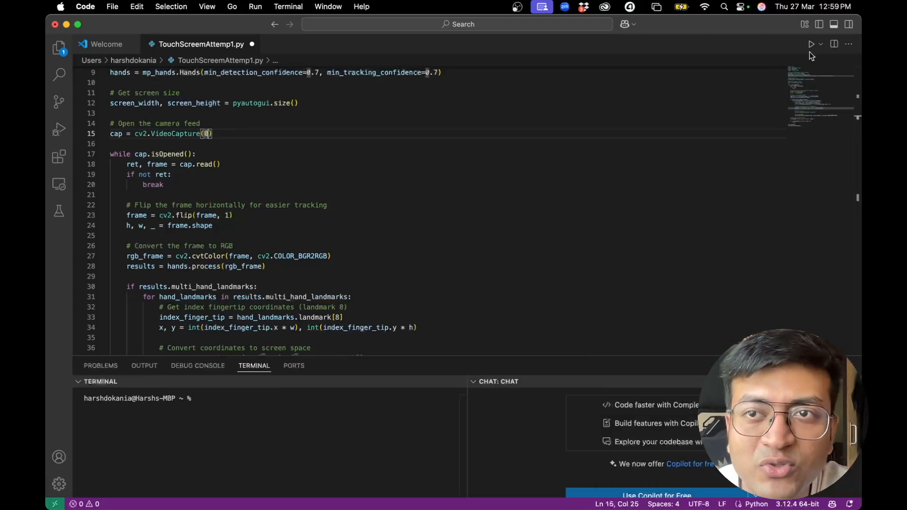
click(821, 44)
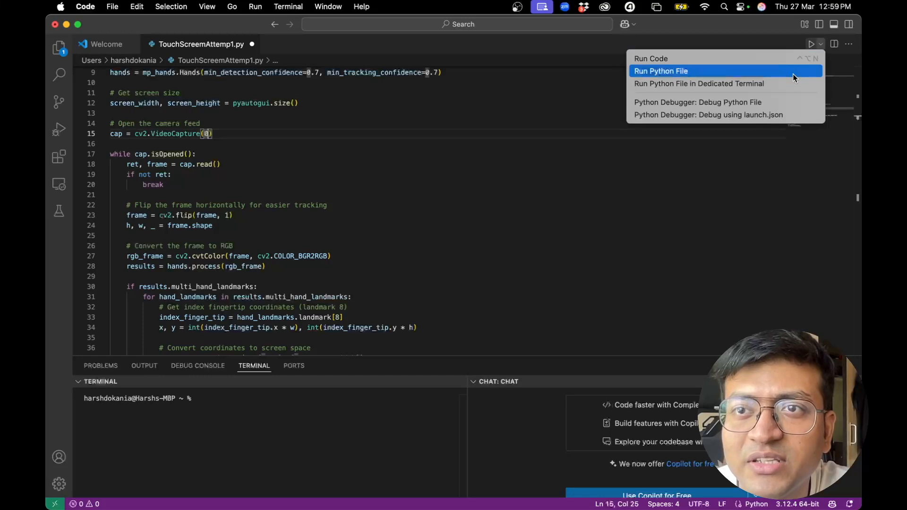
click(660, 71)
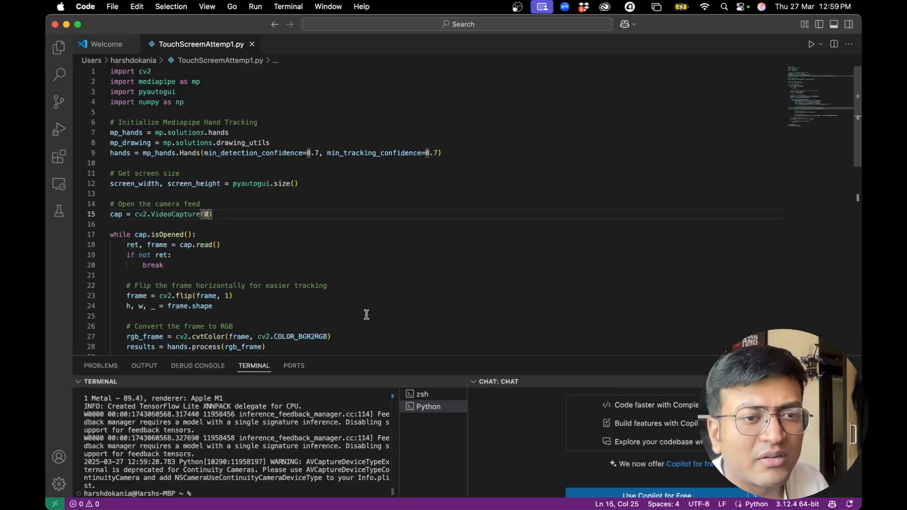
mouse_move(460, 147)
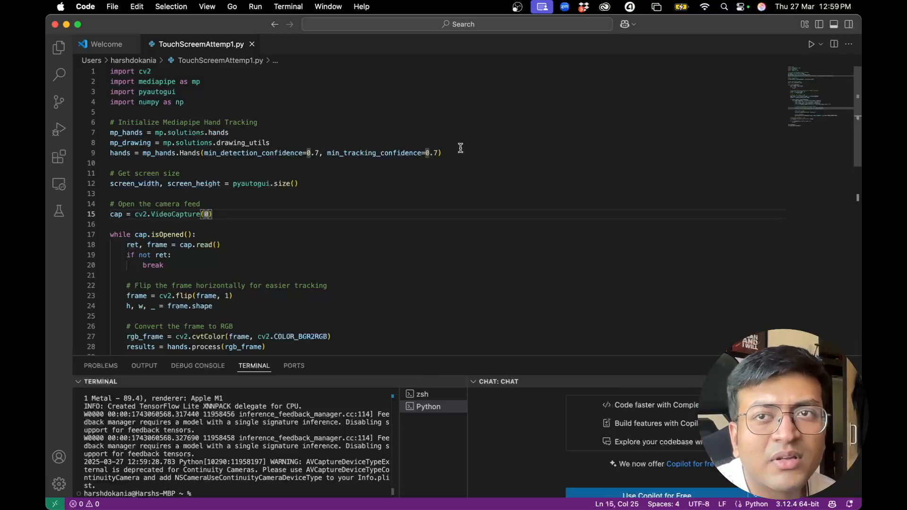
- Rerun the script, check fingertip landmarks in the Touch Screen Tracker window, then close it
click(821, 44)
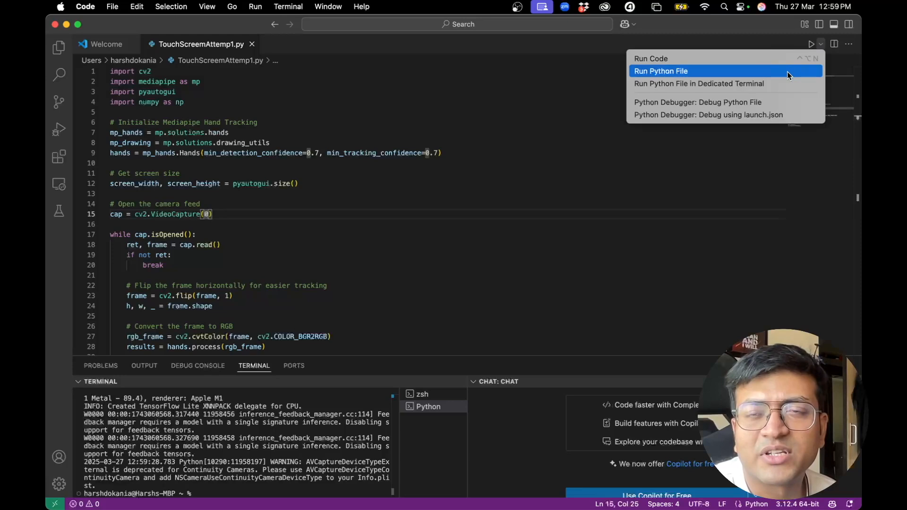
click(661, 71)
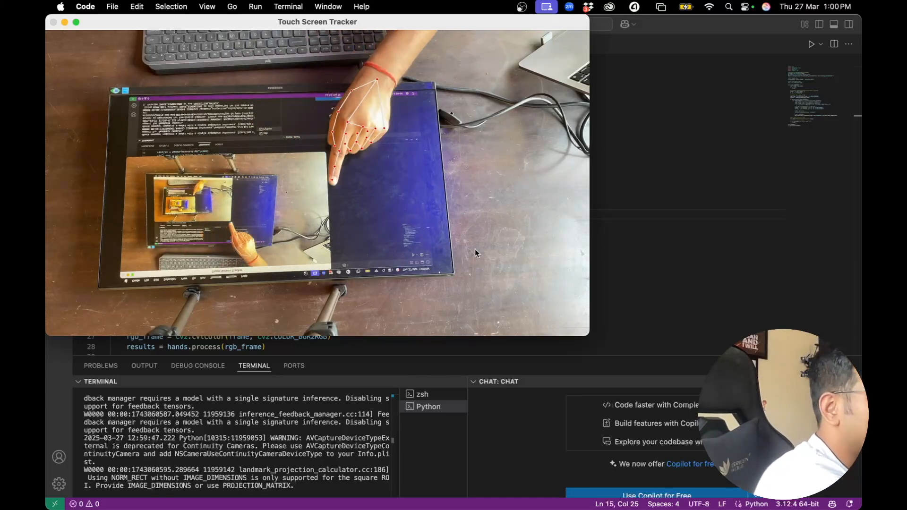
mouse_move(516, 276)
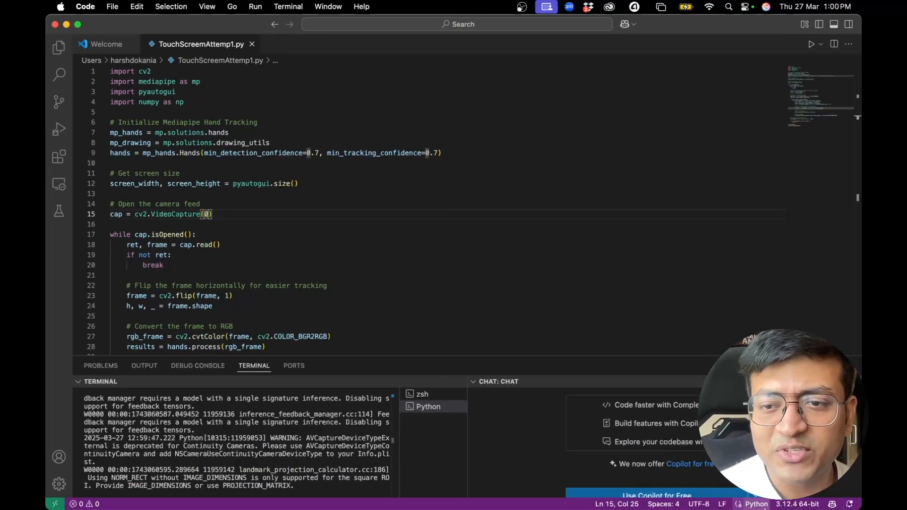
click(811, 44)
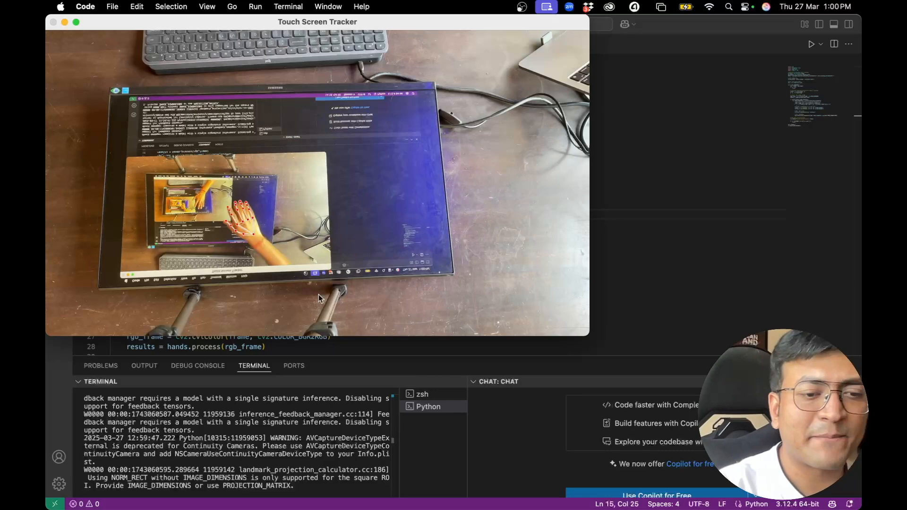
click(54, 22)
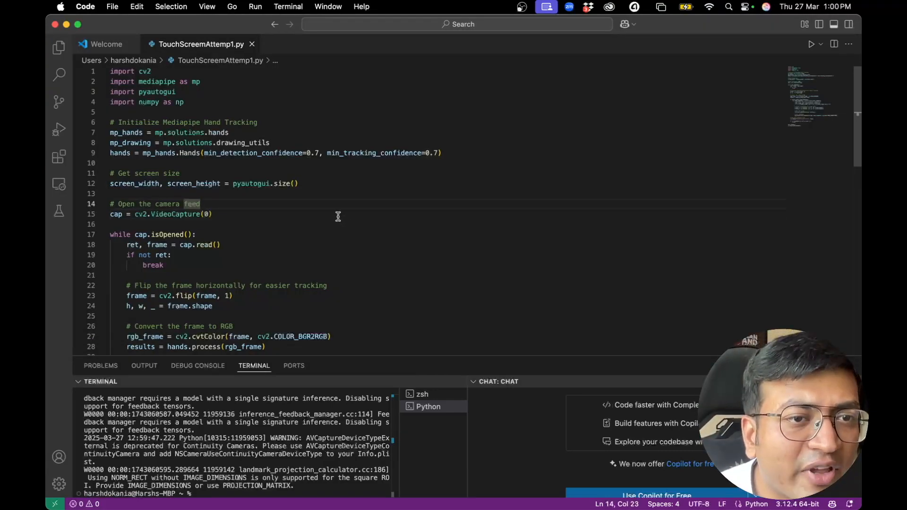
- Change line 23 to cv2.flip(frame, -1) with comment '# invert for both vertically and horizontally'
scroll(down, 3)
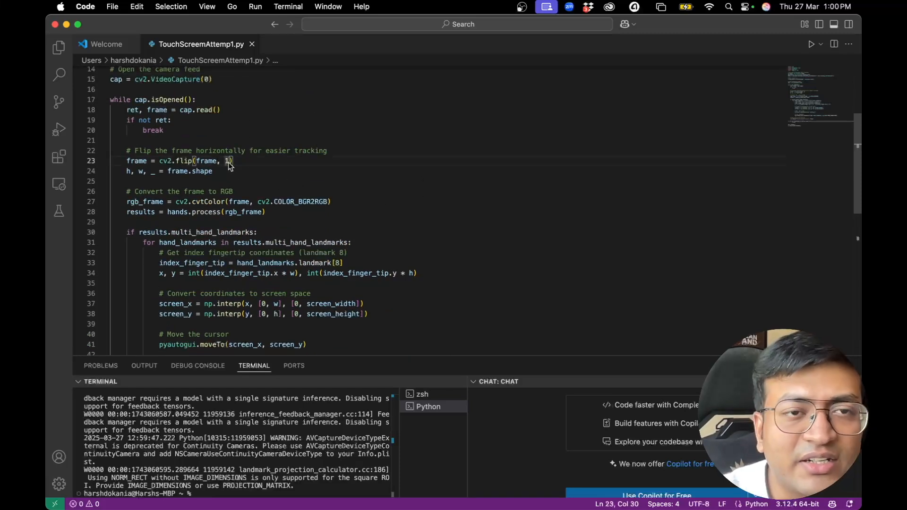
text(-)
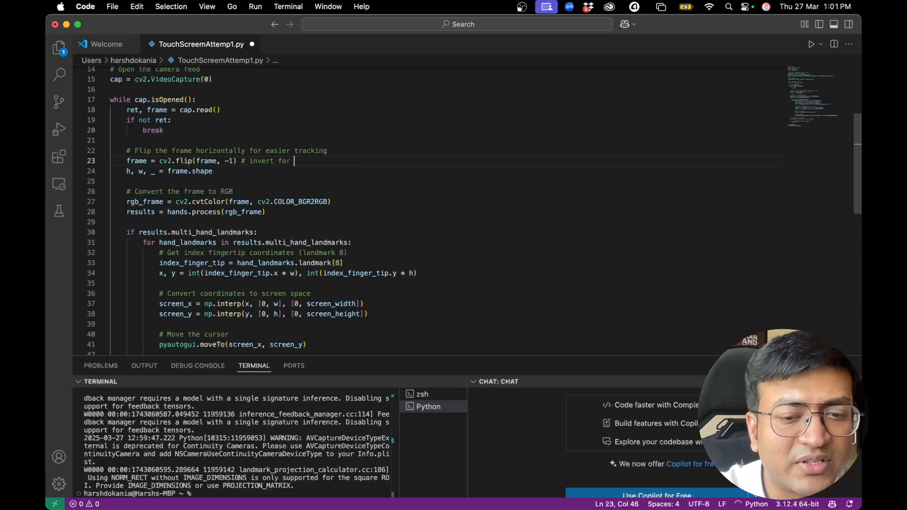
text(both vertically and hori)
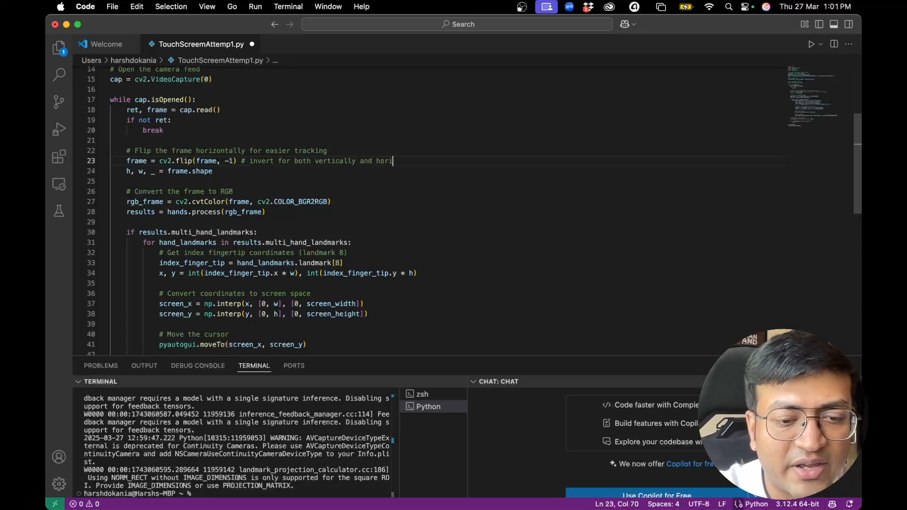
text(zontally)
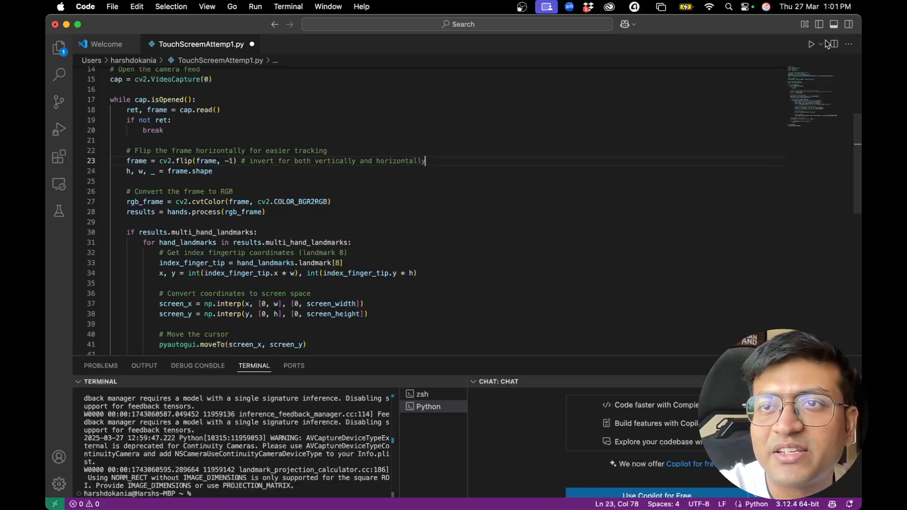
click(821, 44)
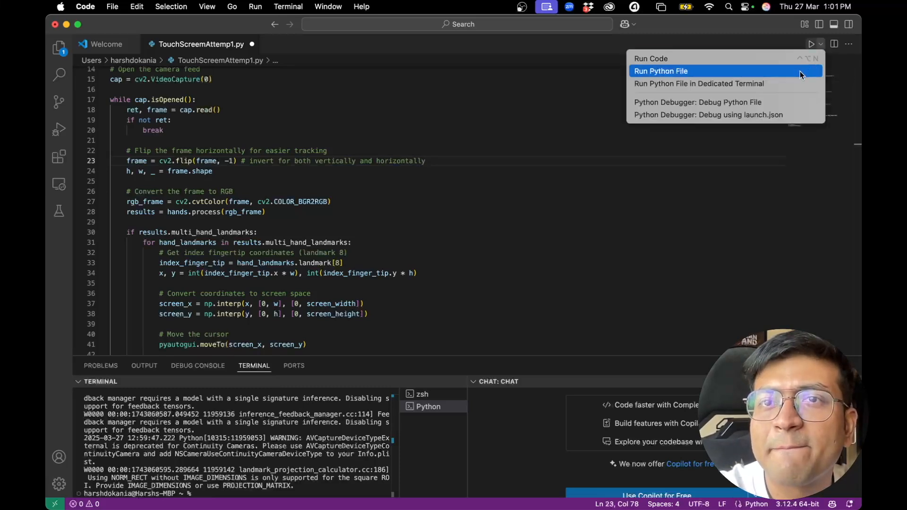
- Run the edited script and view the flipped hand tracking in Touch Screen Tracker
click(661, 70)
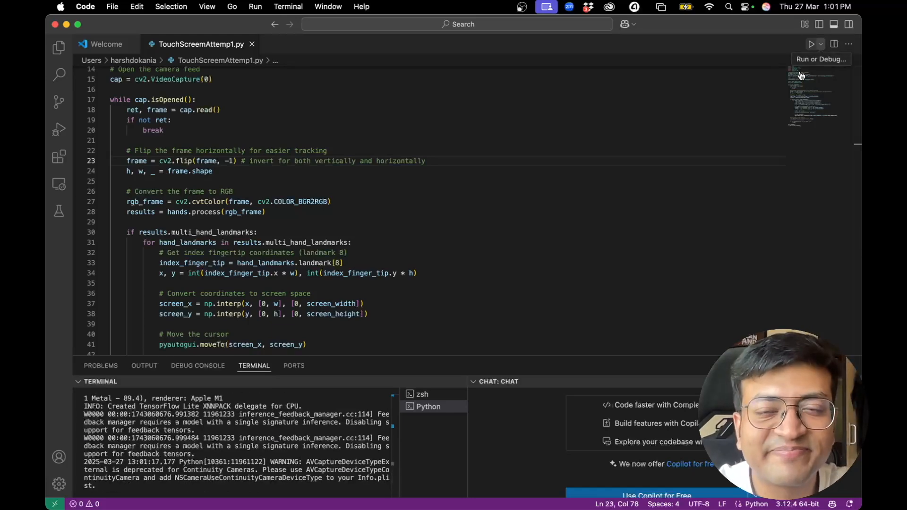
click(811, 44)
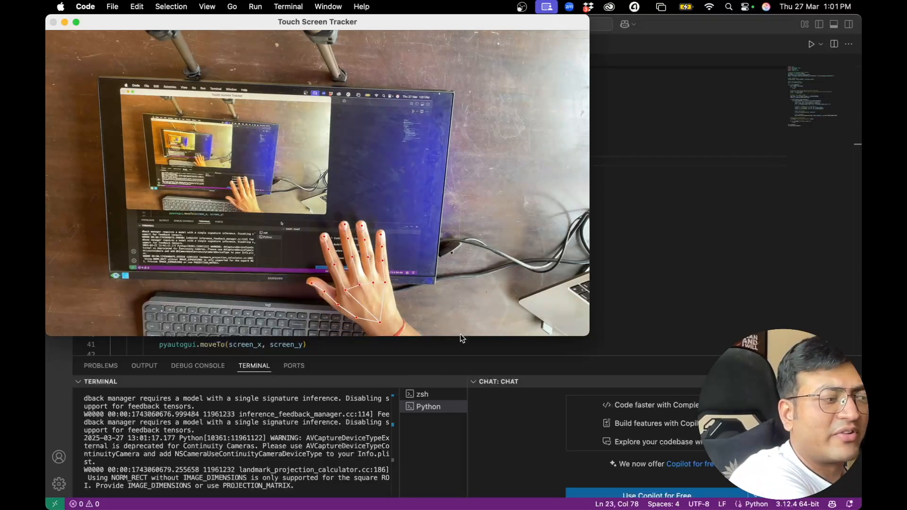
mouse_move(469, 357)
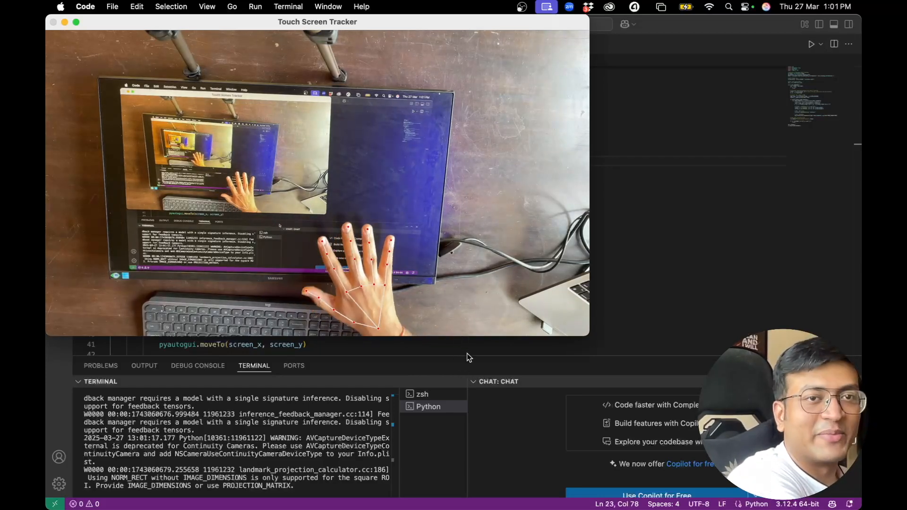